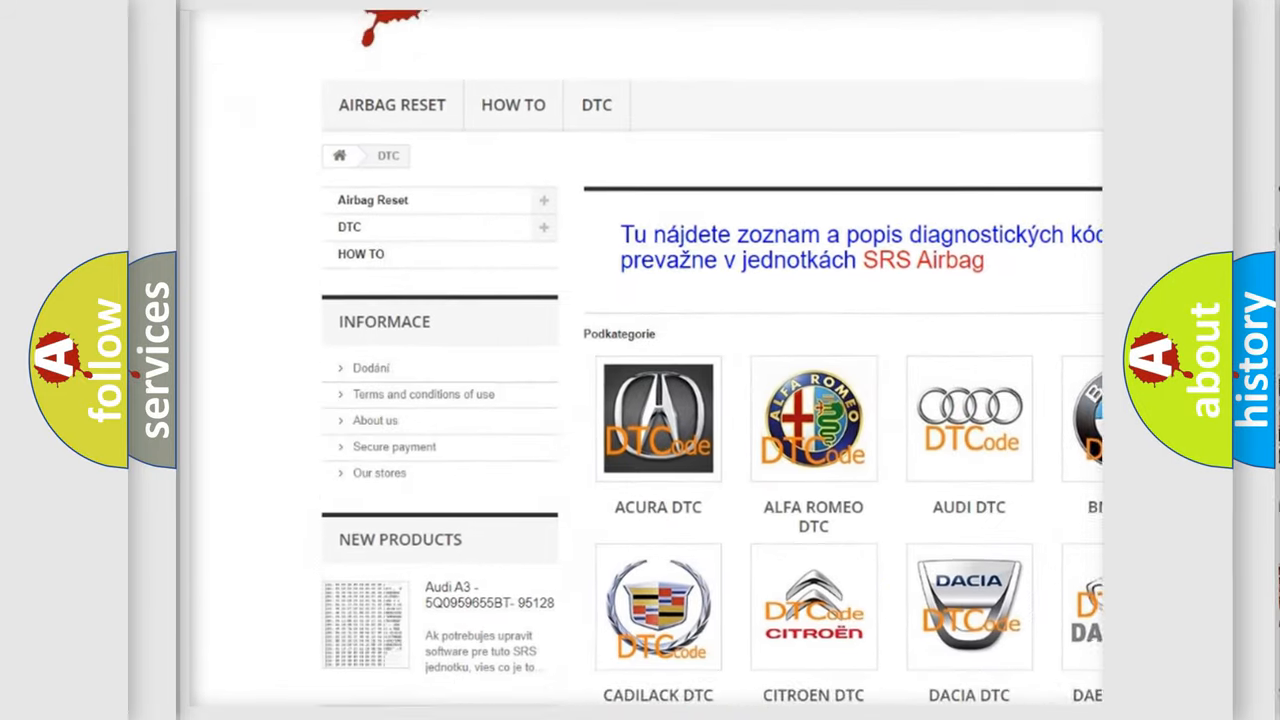
scroll(down, 3)
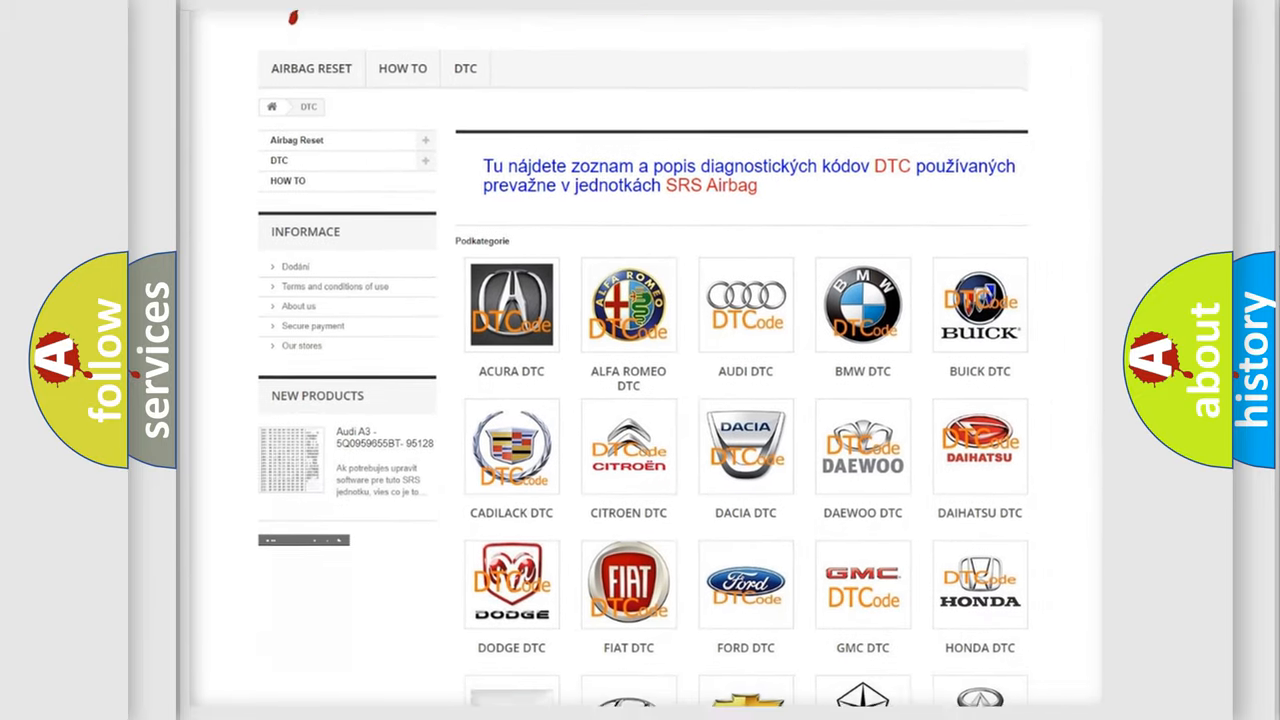
scroll(down, 3)
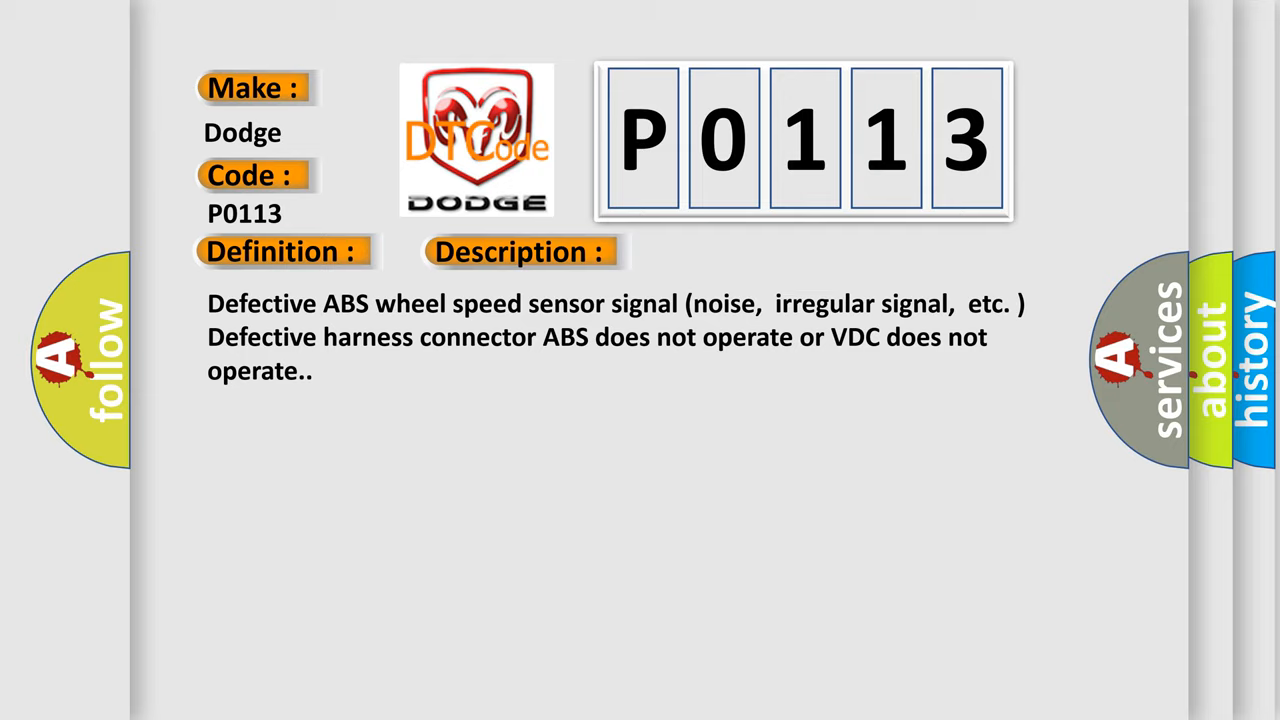
click(736, 252)
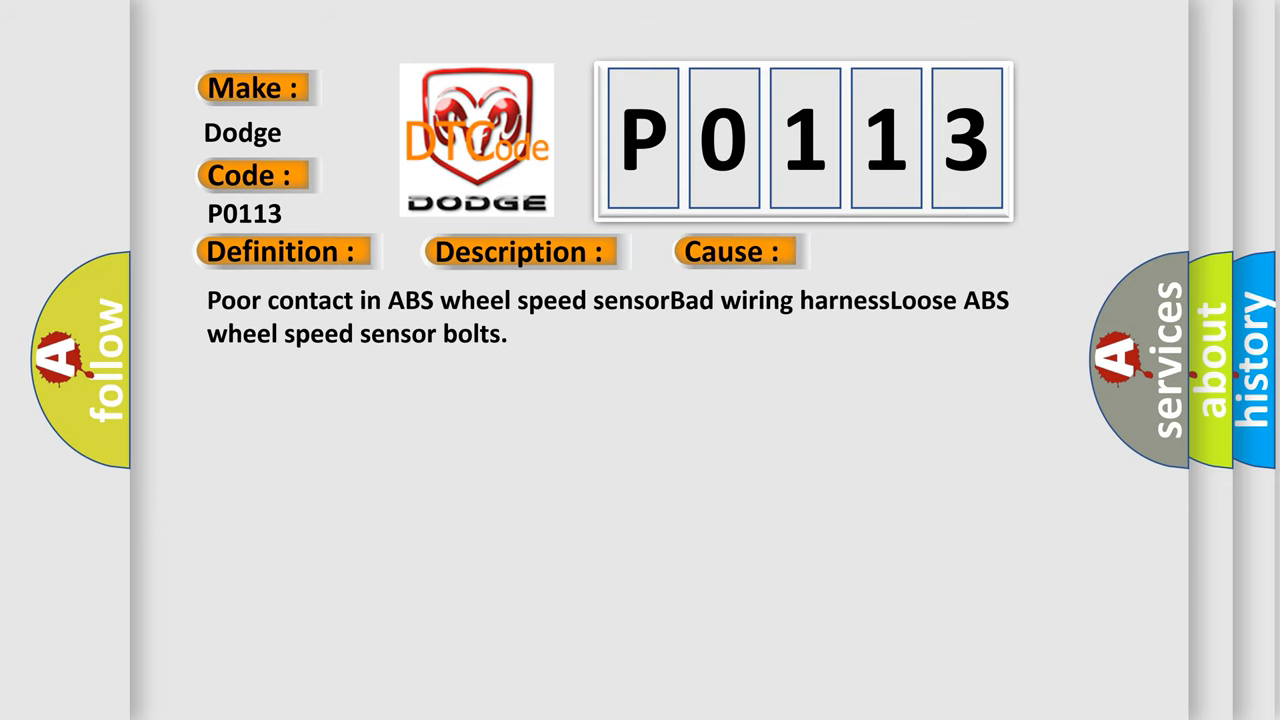